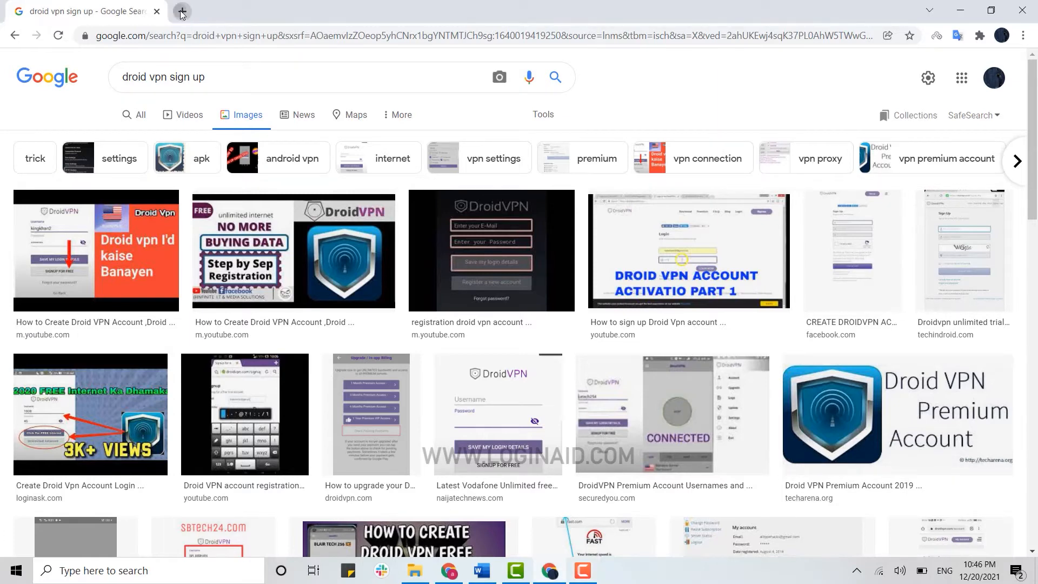
click(180, 12)
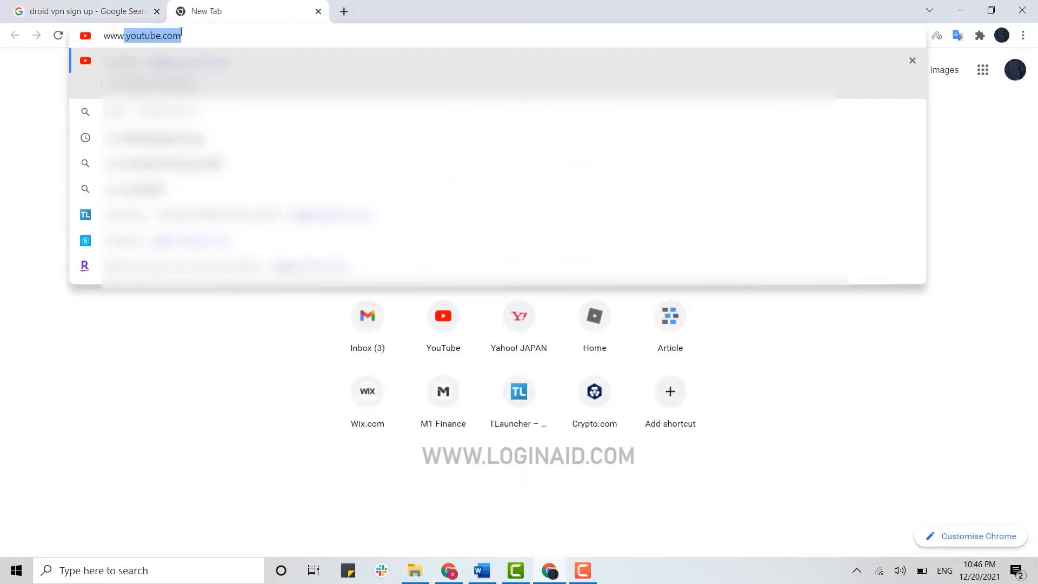
text(www.droidvpn/signup)
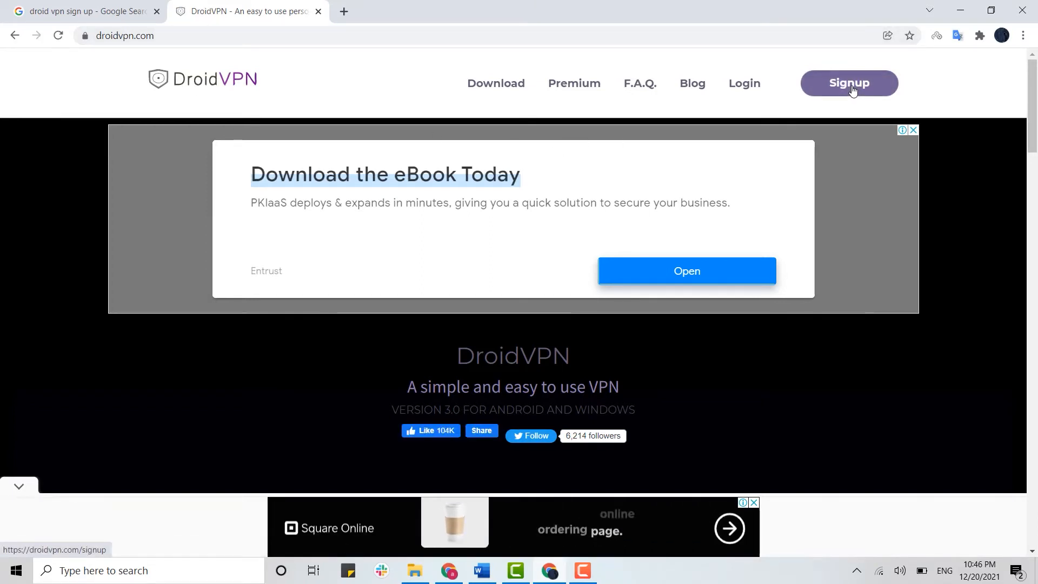
Sign up as 'alexablake' with the suggested email, passing the captcha.
click(849, 82)
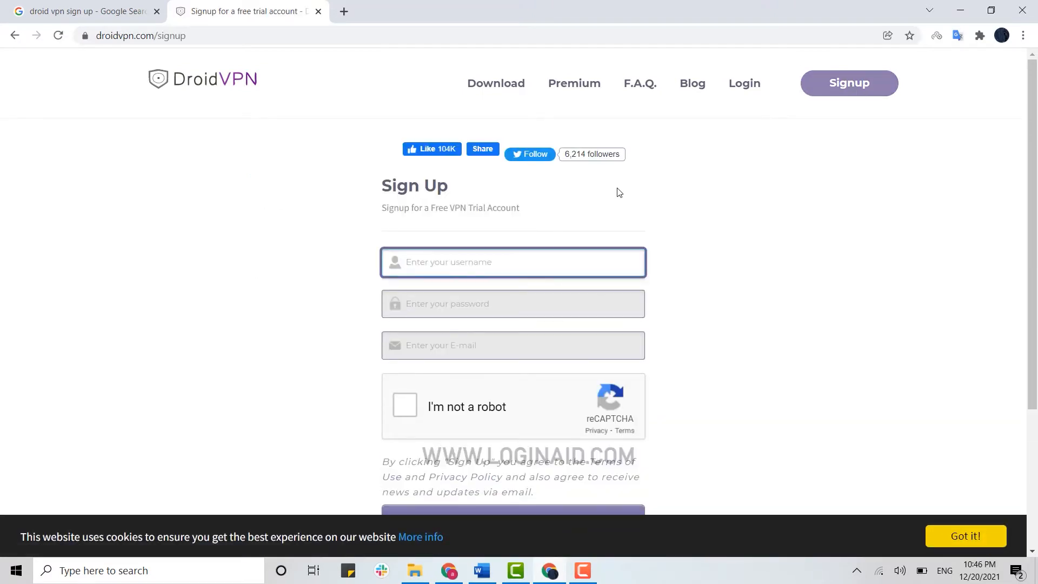
scroll(down, 3)
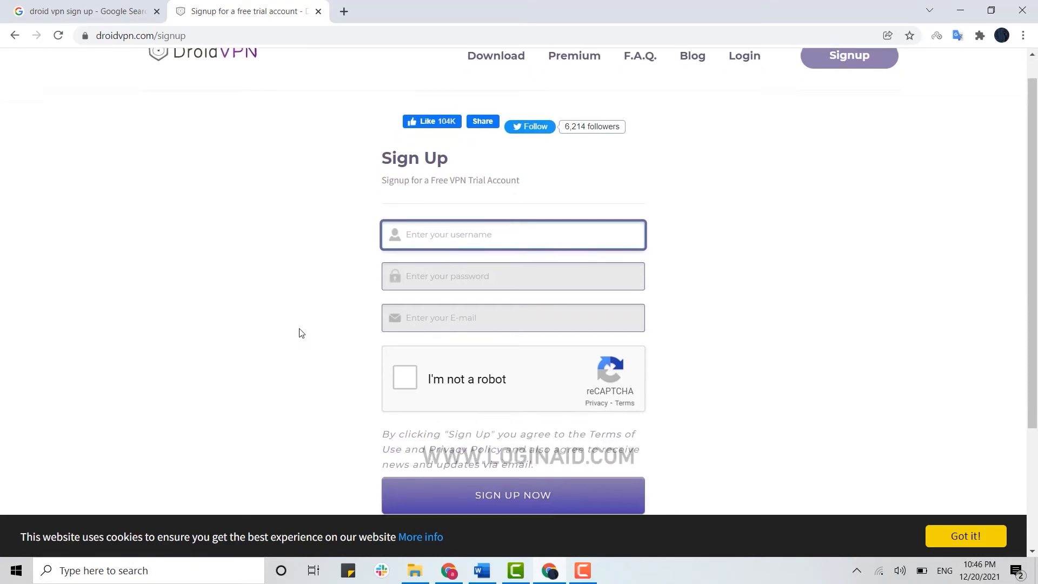
text(alexablake)
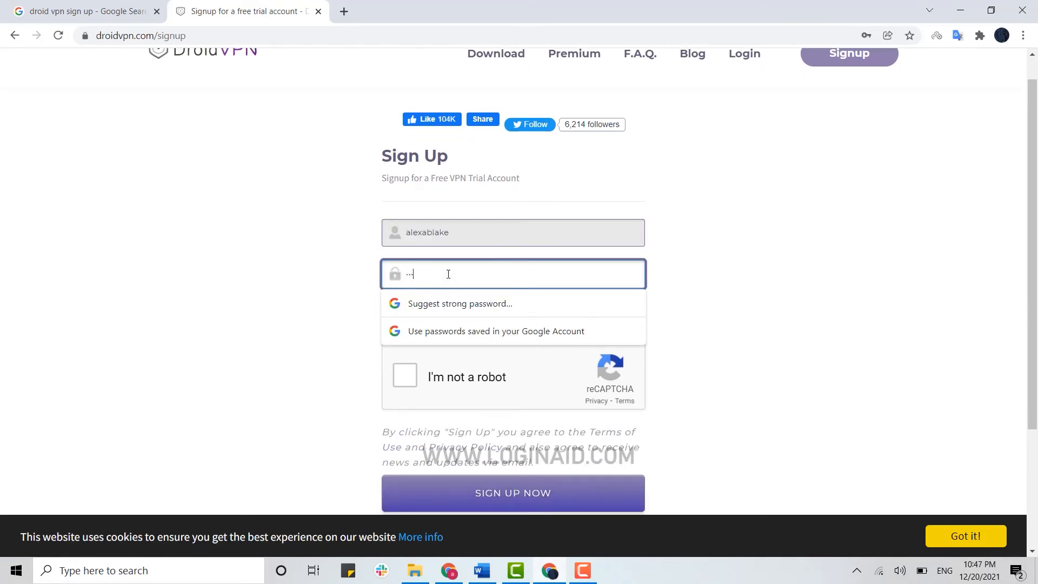
click(513, 315)
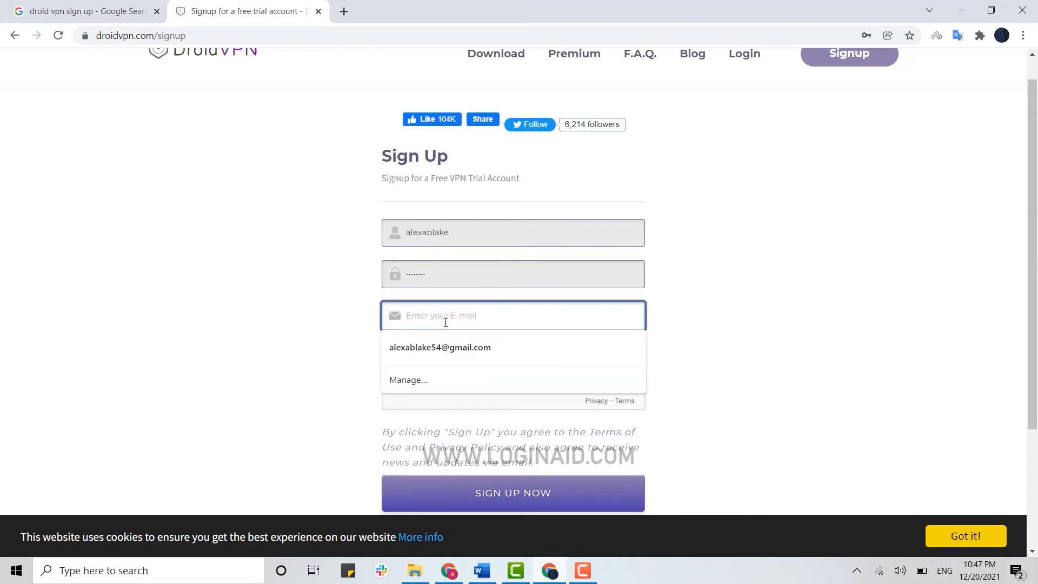
click(440, 347)
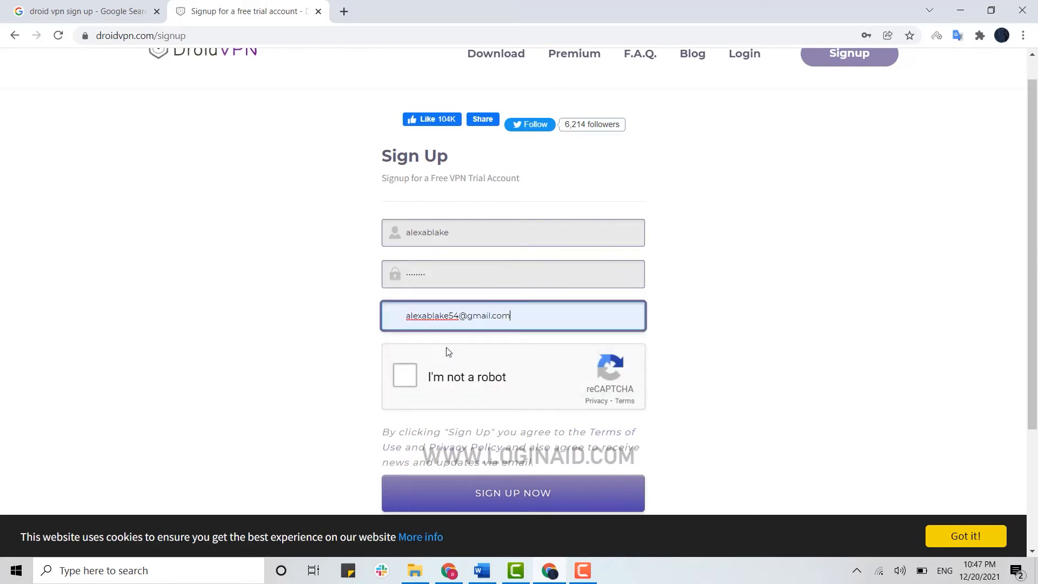
mouse_move(412, 386)
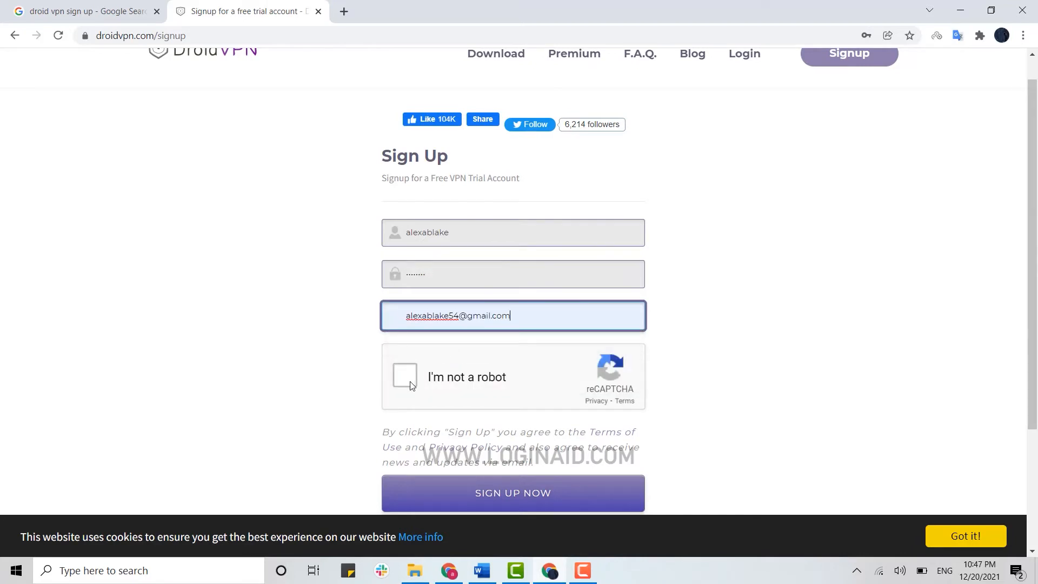
click(404, 377)
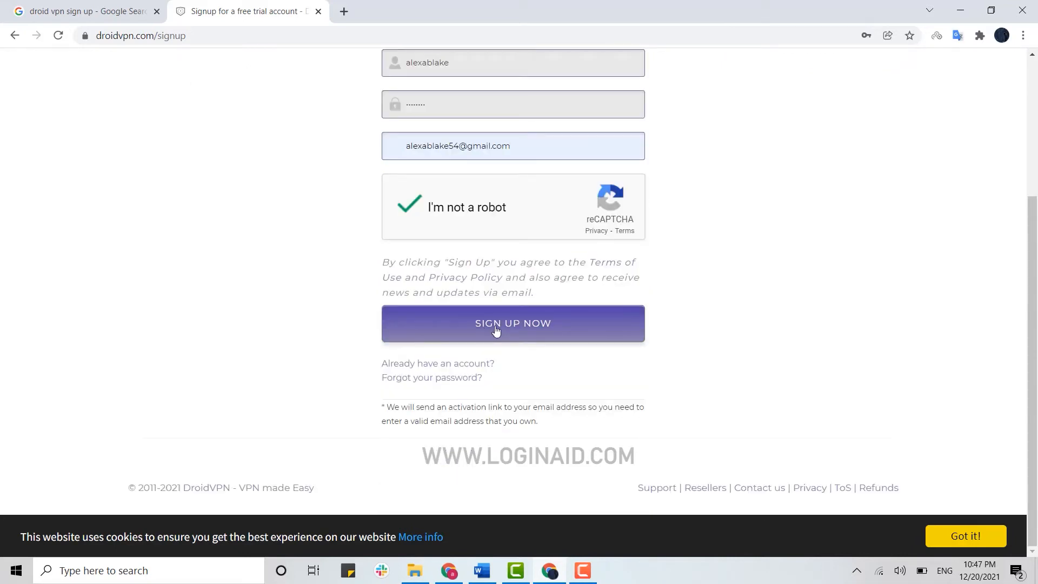
click(513, 323)
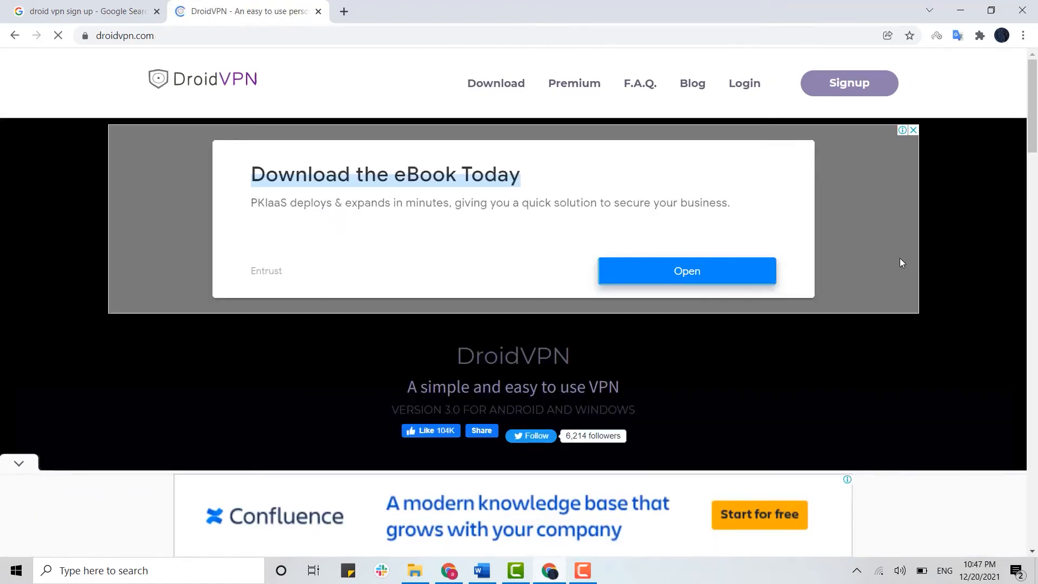
Log in as 'alexablake', passing the 'I'm not a robot' check.
click(744, 82)
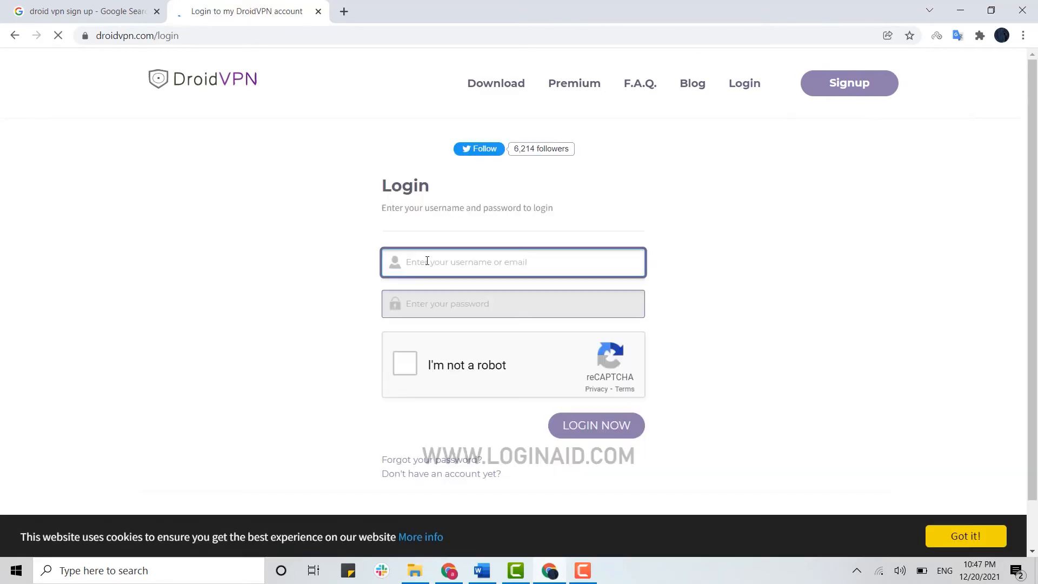
text(alexablake)
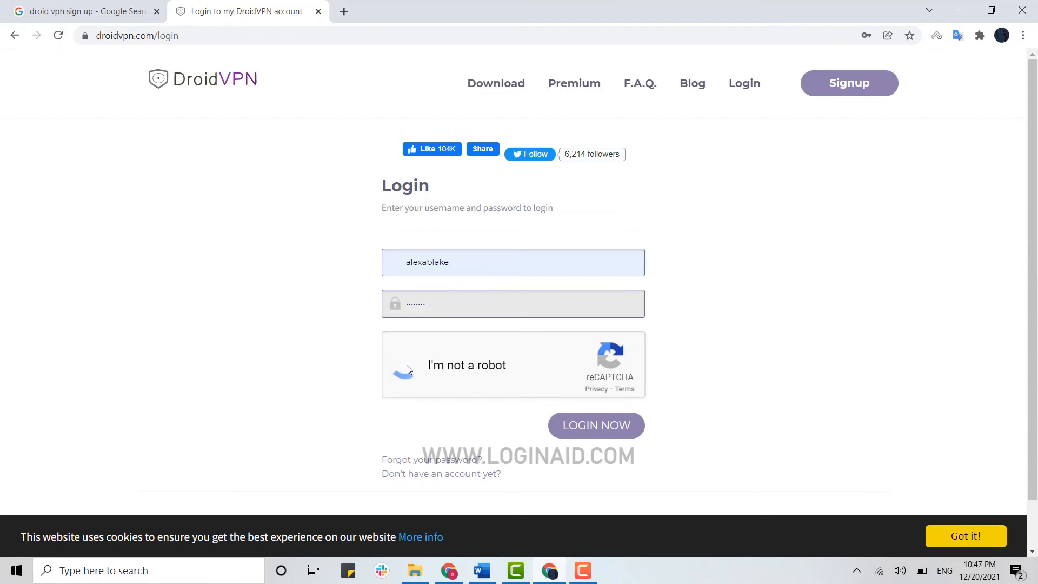
click(408, 365)
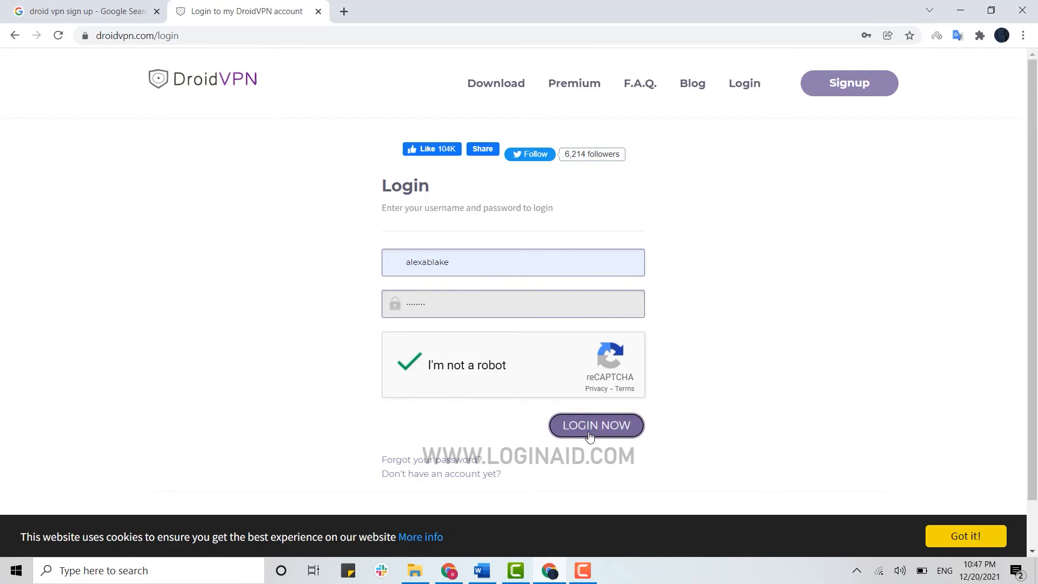
click(595, 425)
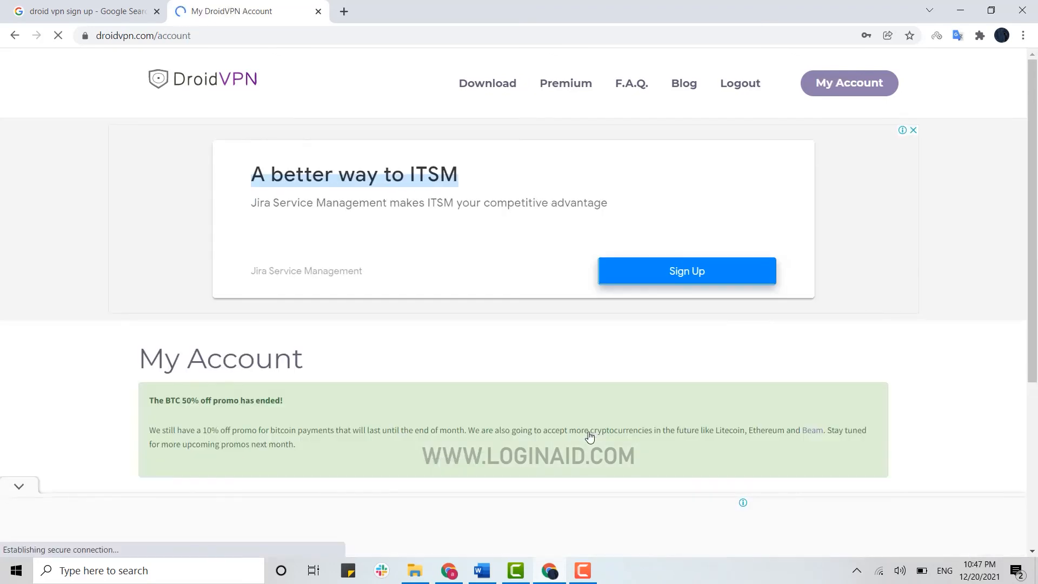